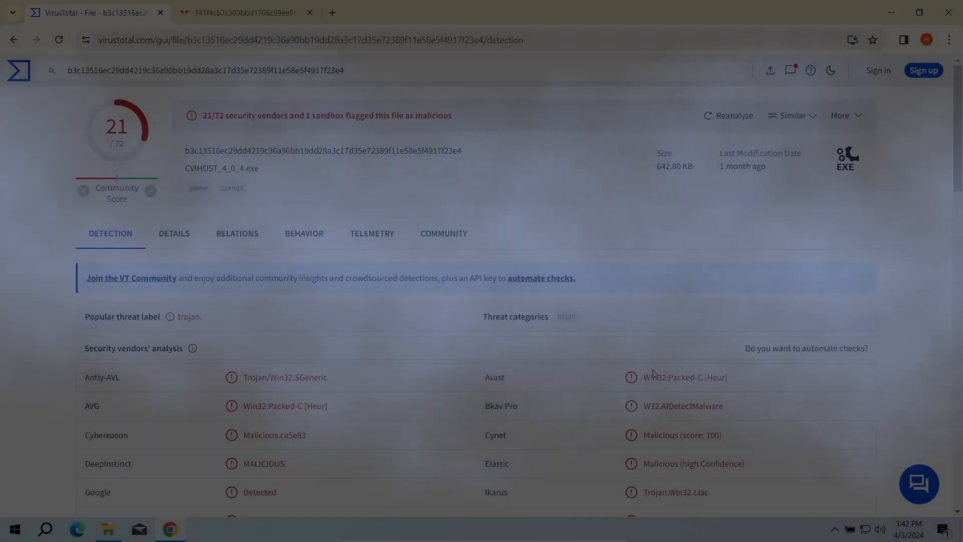
- Review the W32.AIDetectMalware detection and the sandbox file-system actions in the Behavior report
double_click(682, 406)
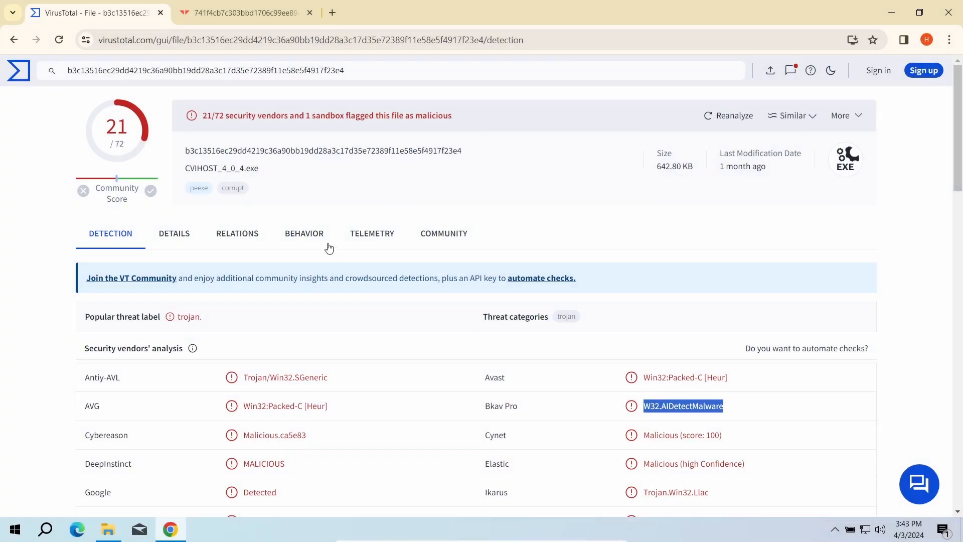
left_click(304, 233)
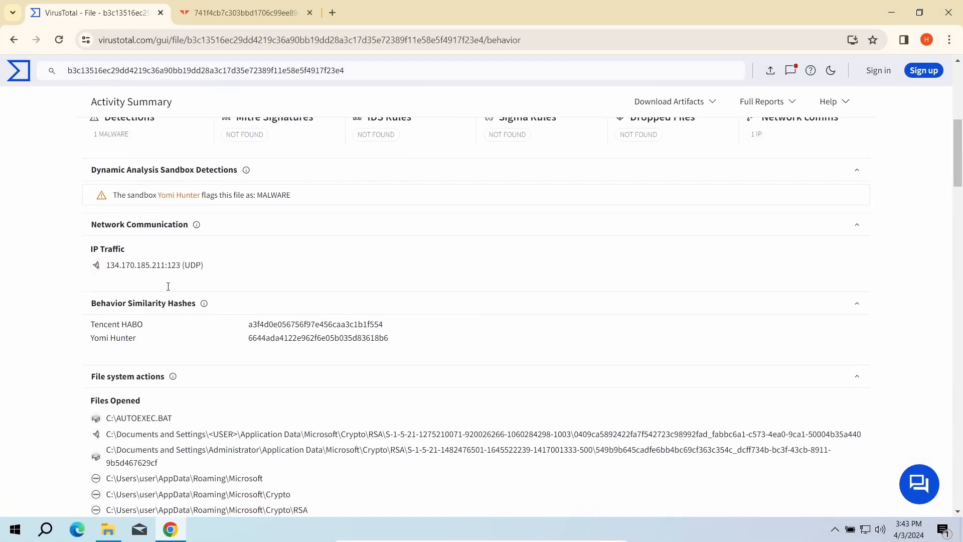
scroll("down", 3)
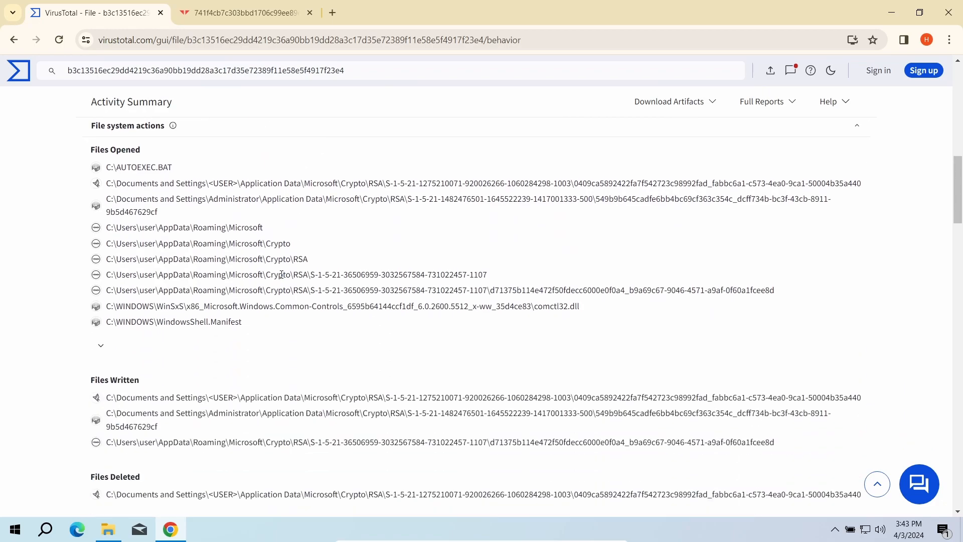
mouse_move(367, 263)
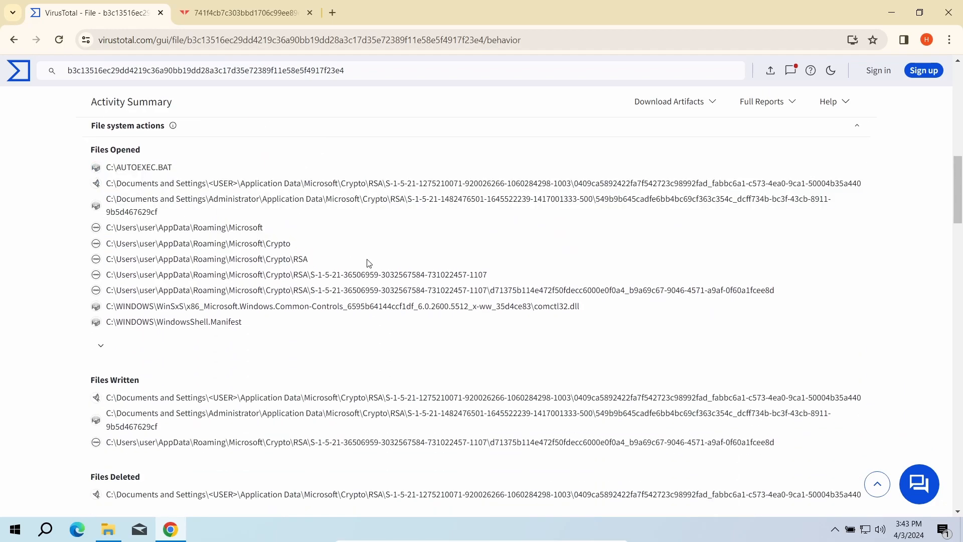
- Switch to the sample's Triage report and scroll back to its top
left_click(240, 12)
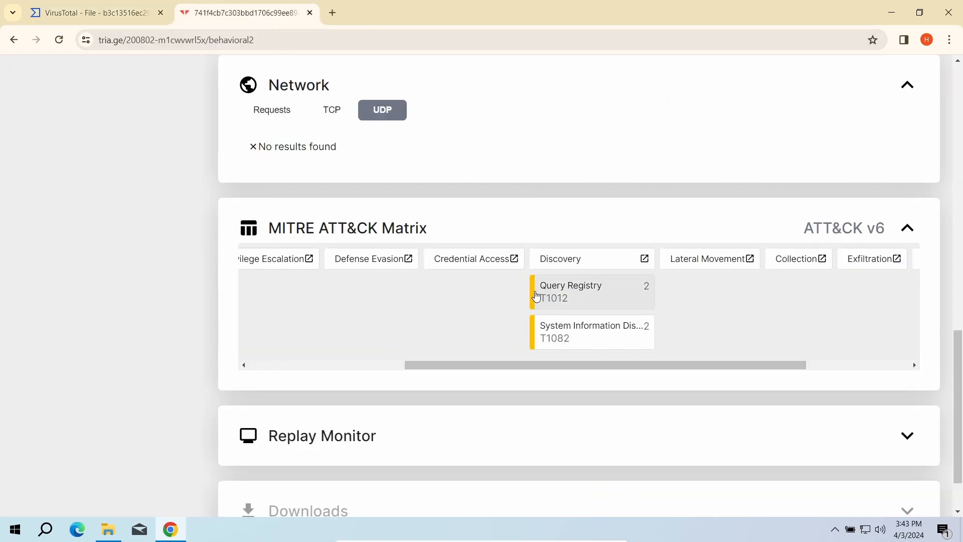
scroll("up", 3)
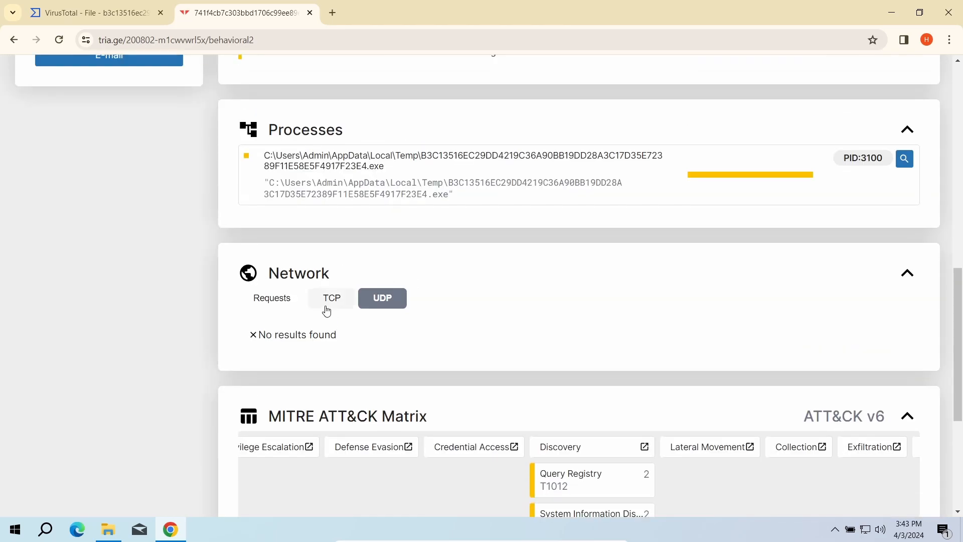
scroll("up", 3)
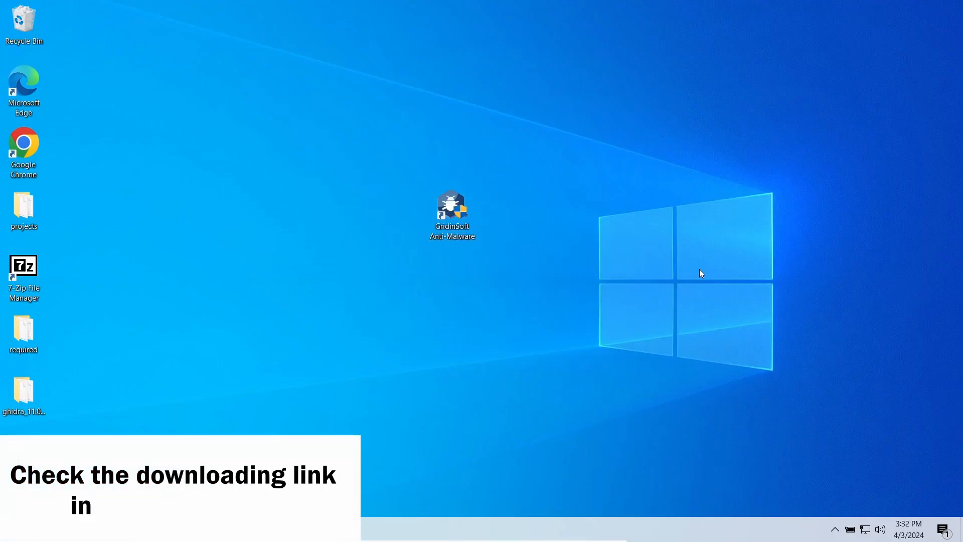
- Launch Gridinsoft Anti-Malware and run a full scan of all drives
double_click(452, 211)
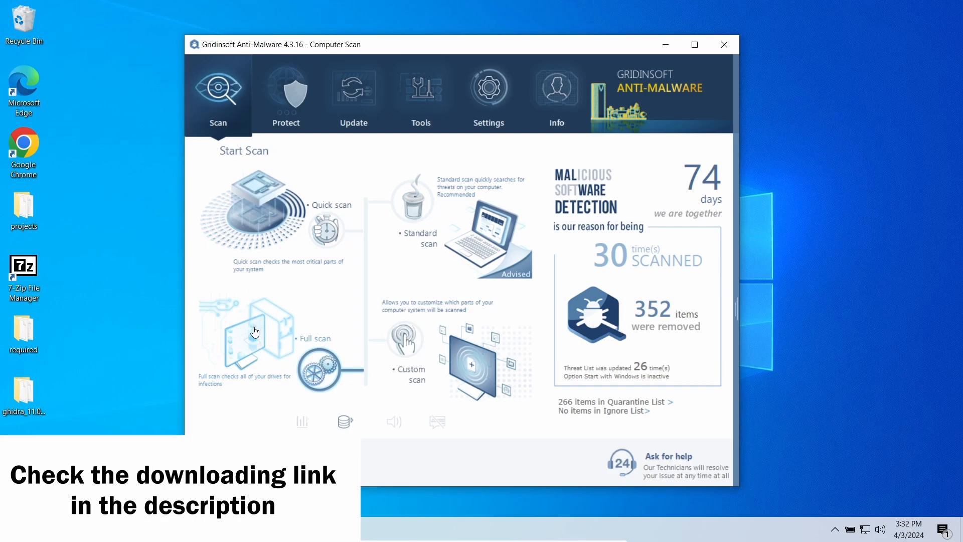
left_click(255, 332)
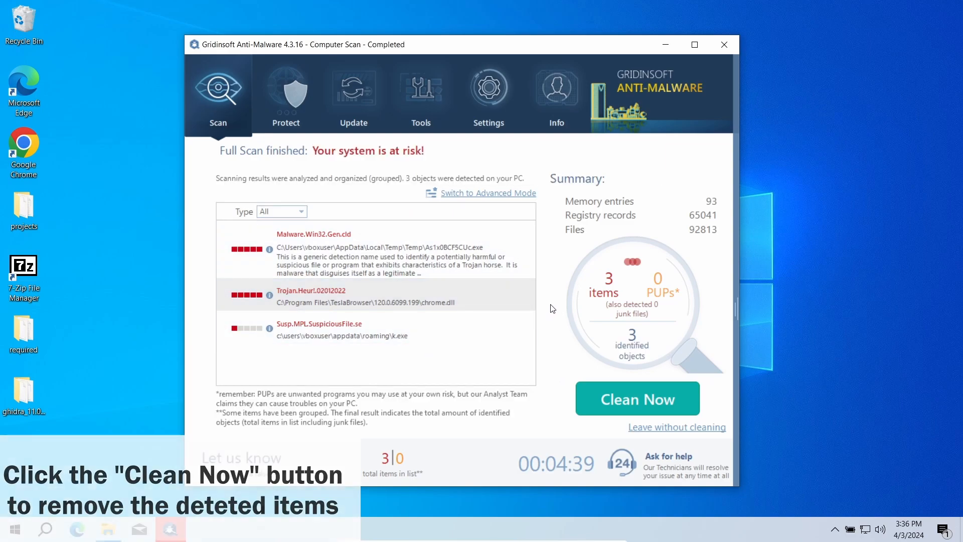
- Clean all 3 detected threats and return to the start page showing 355 items removed
left_click(637, 398)
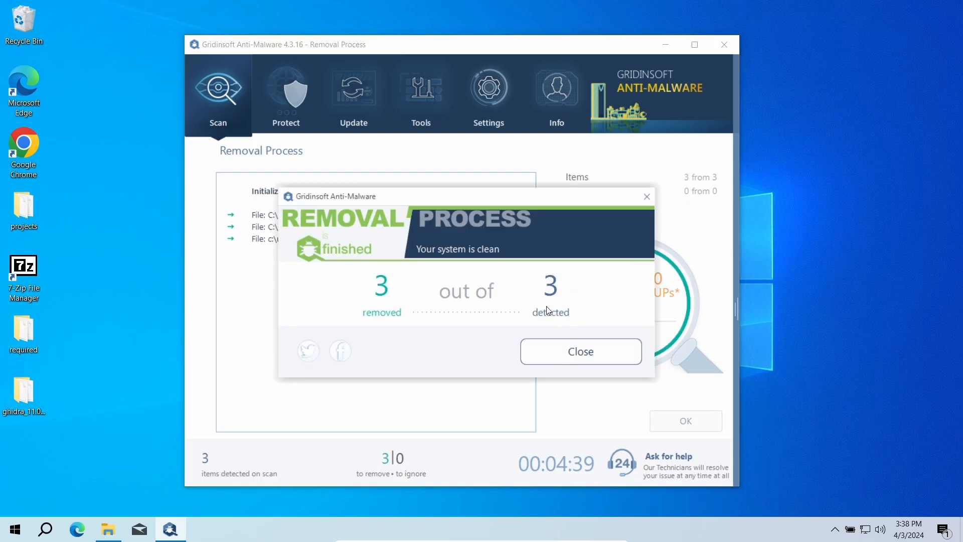
left_click(579, 351)
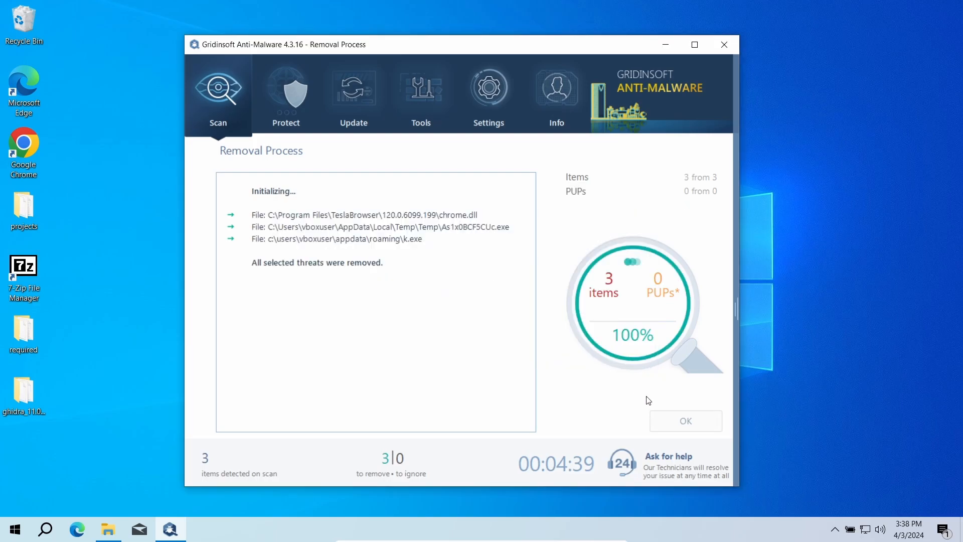
left_click(684, 420)
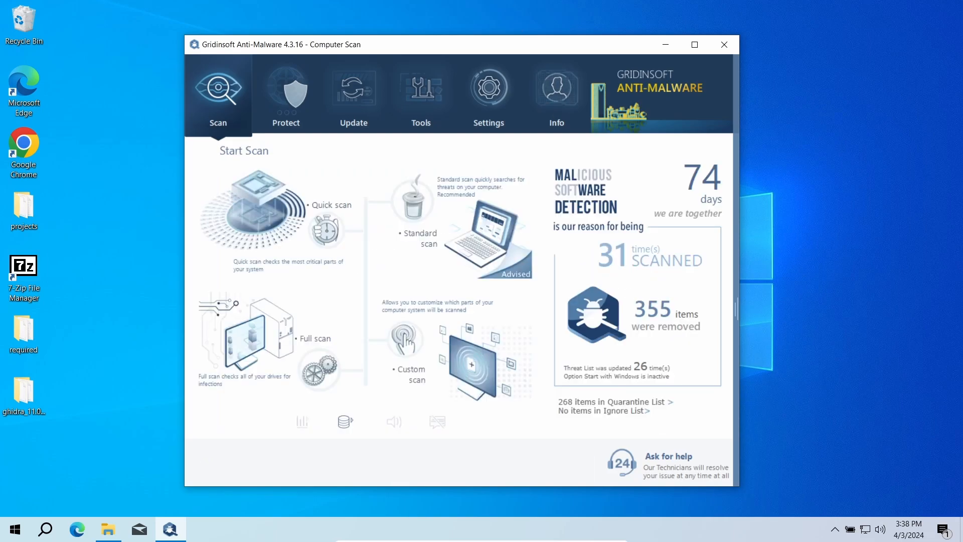